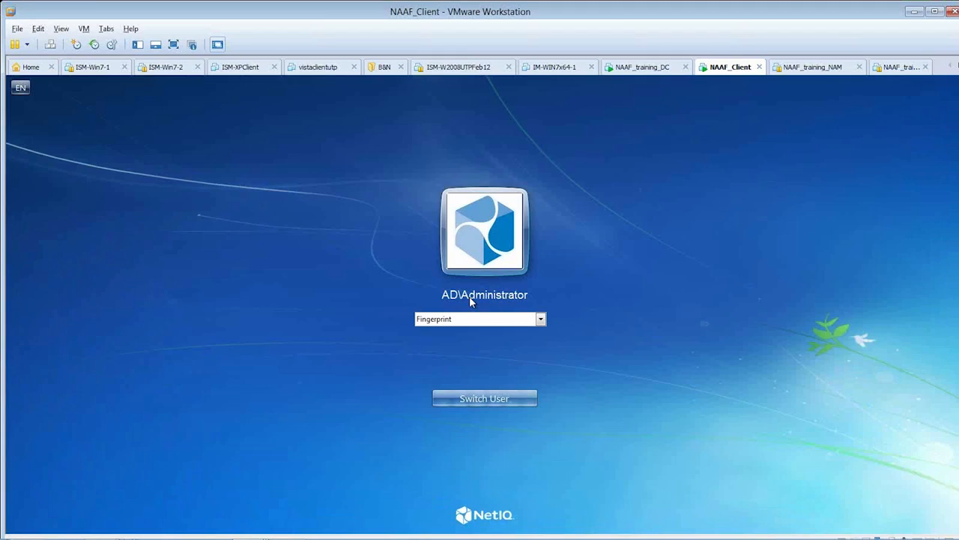
mouse_move(530, 318)
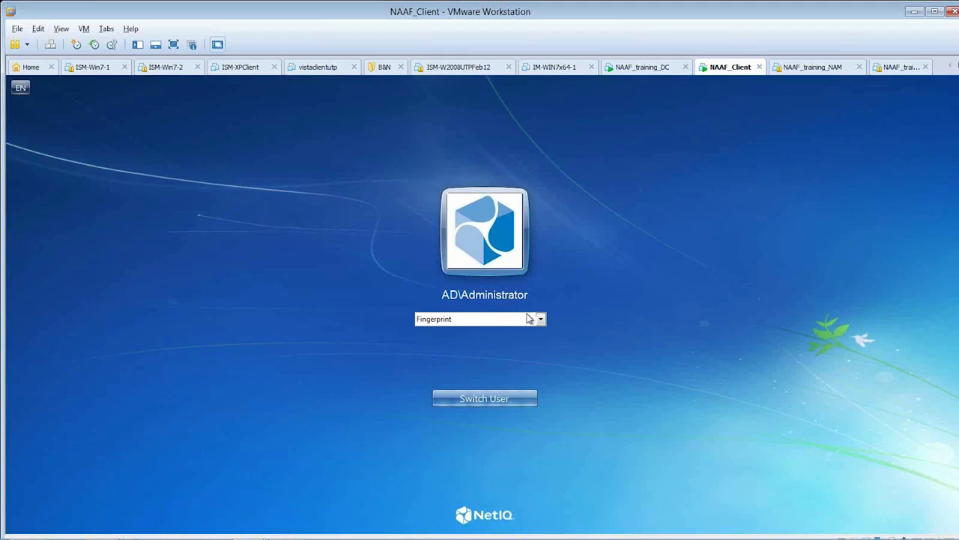
Open the logon method dropdown under AD\Administrator on the VM login screen
left_click(540, 318)
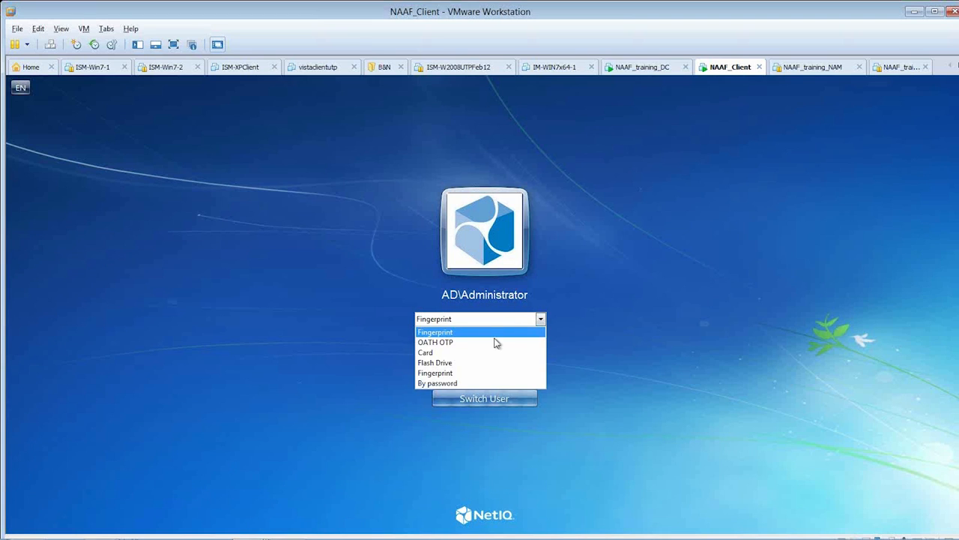
Choose OATH OTP as the logon method and submit the one-time password
left_click(436, 342)
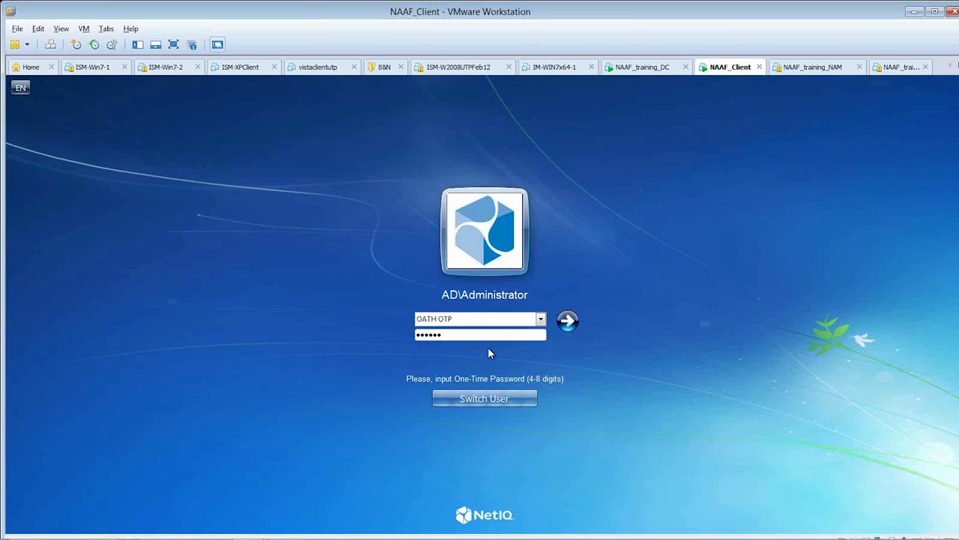
left_click(568, 321)
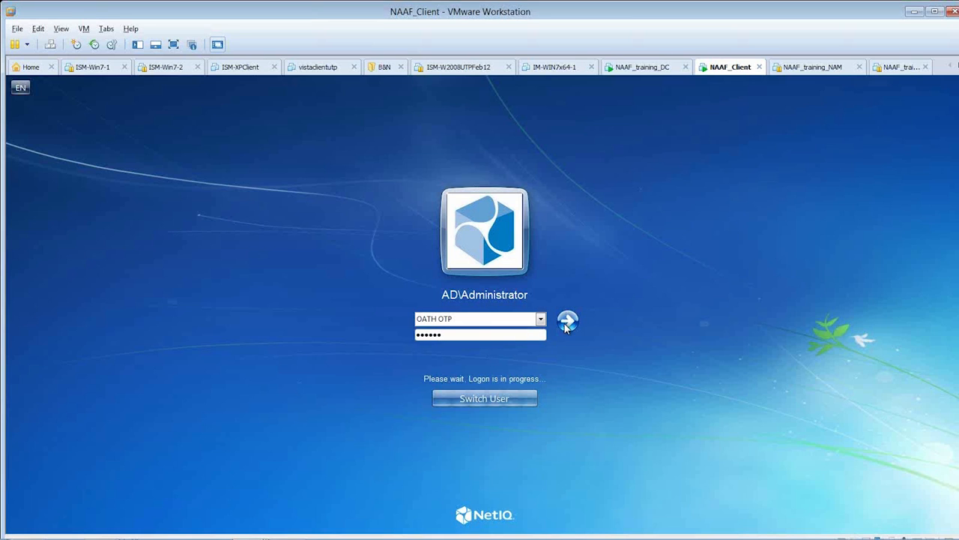